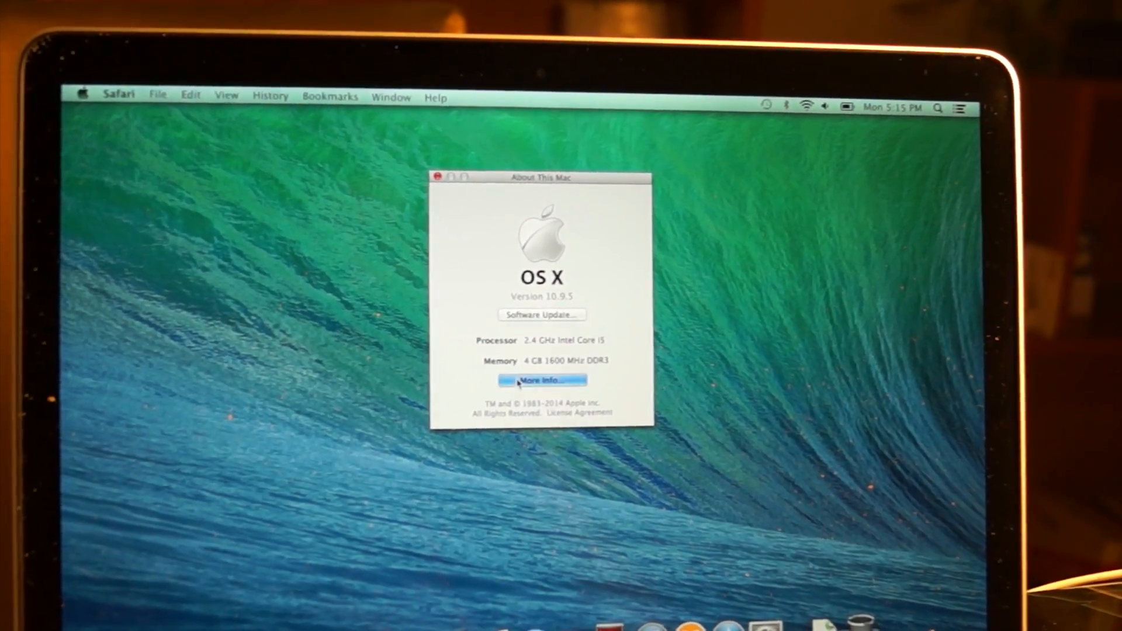
After reviewing OS X 10.9.5, 2.4 GHz Core i5 and 4 GB memory, open More Info
{"action": "left_click", "coordinate": [542, 379]}
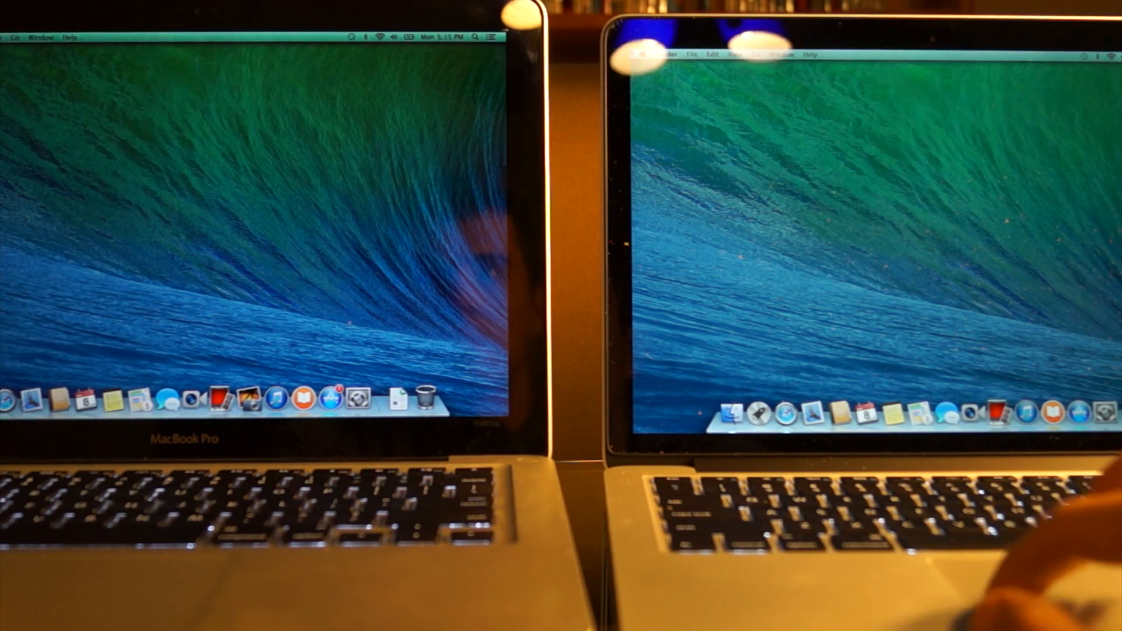
Choose Shut Down from the Apple menu on the right-hand MacBook Pro
{"action": "left_click", "coordinate": [638, 55]}
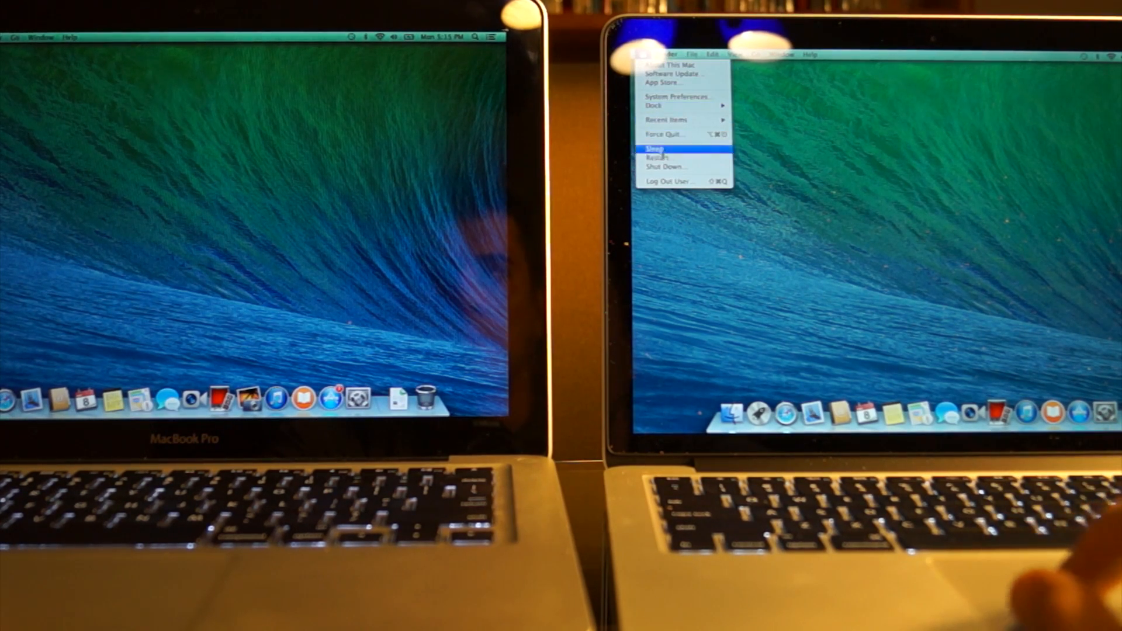
{"action": "mouse_move", "coordinate": [662, 166]}
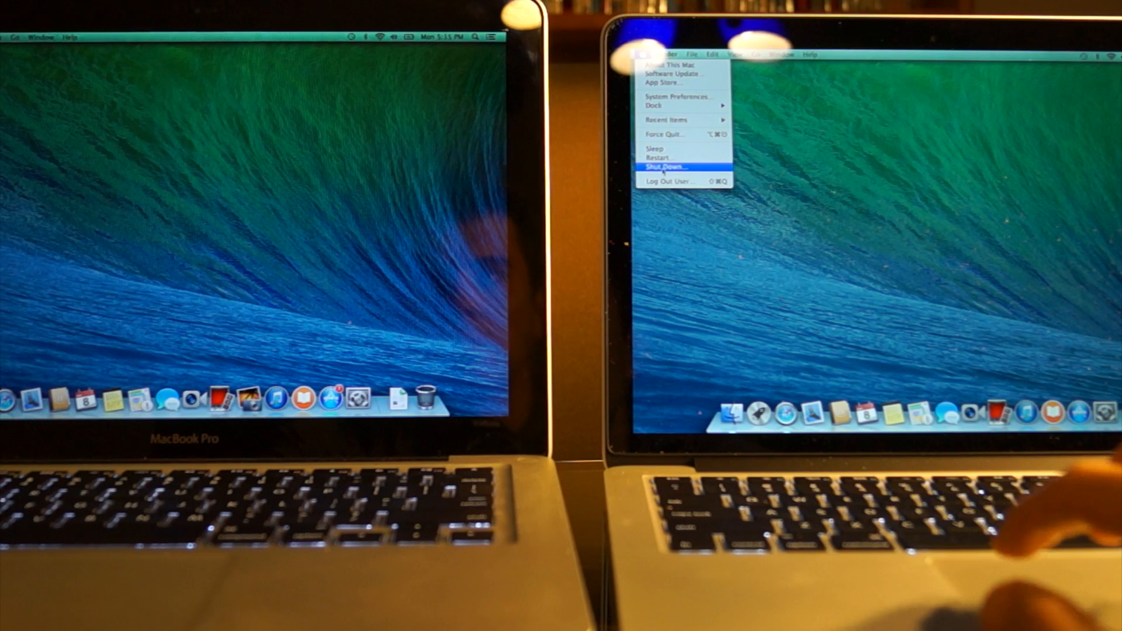
{"action": "left_click", "coordinate": [663, 167]}
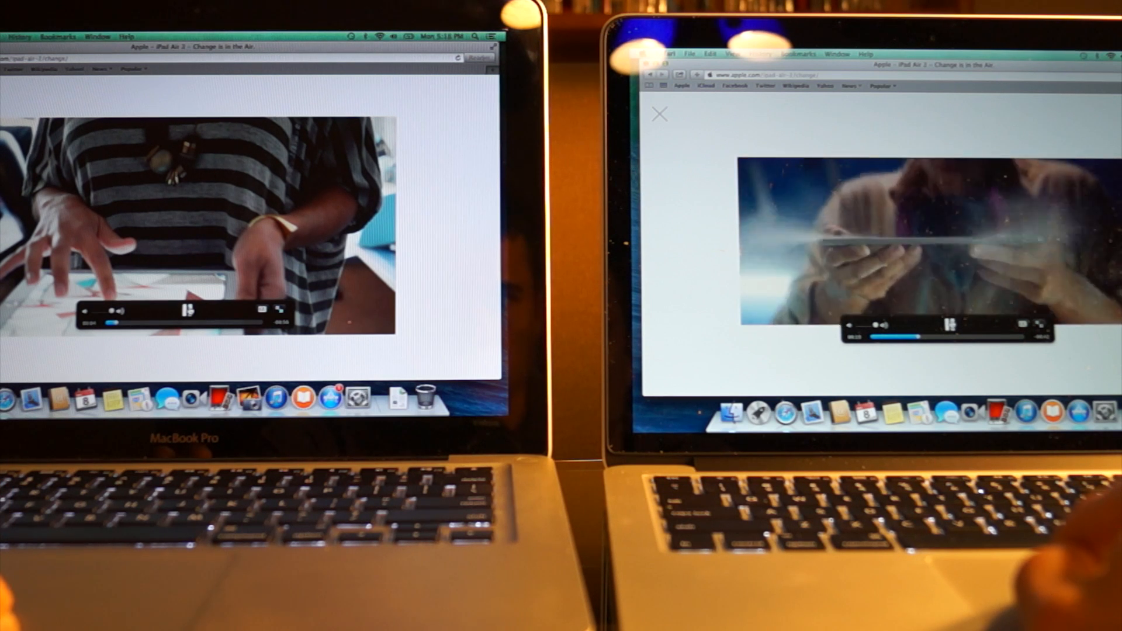
Pause the iPad Air 2 video on the left-hand MacBook
{"action": "left_click", "coordinate": [189, 309]}
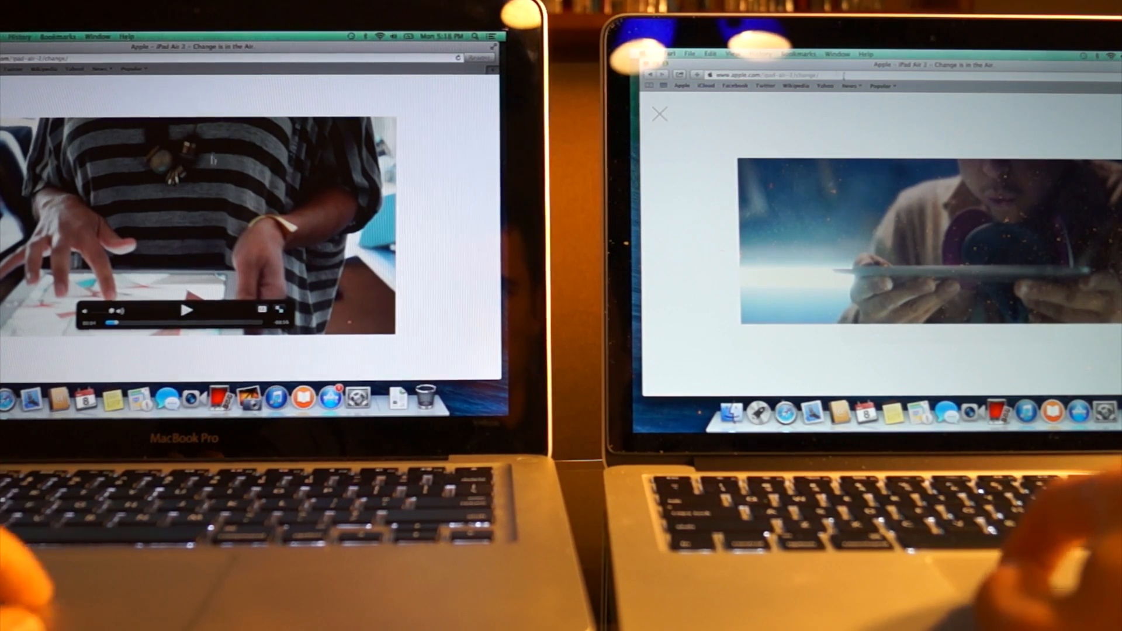